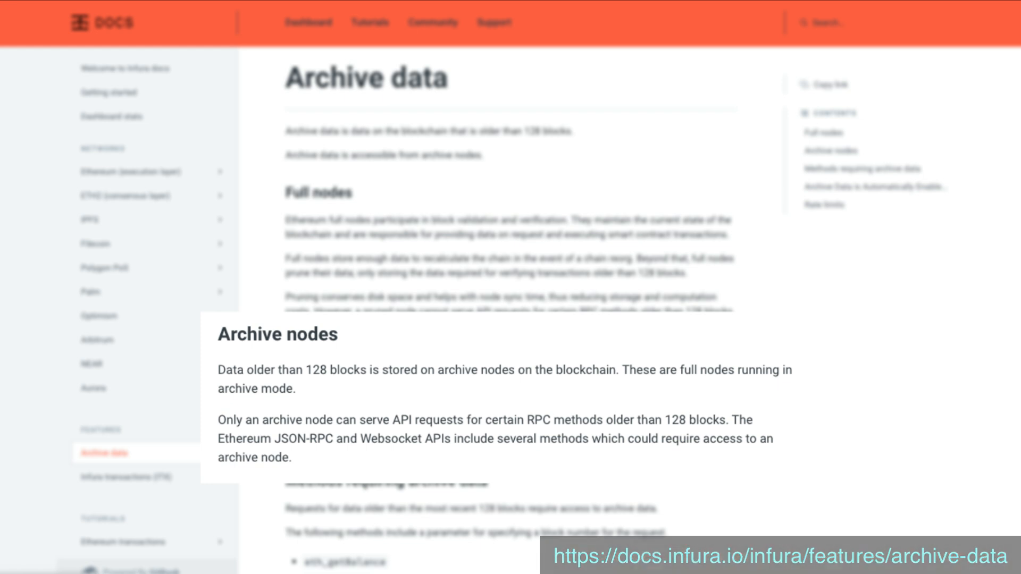
Begin a new Ethereum project and move into its Project Name field
{"action": "scroll", "scroll_direction": "down", "scroll_amount": 3}
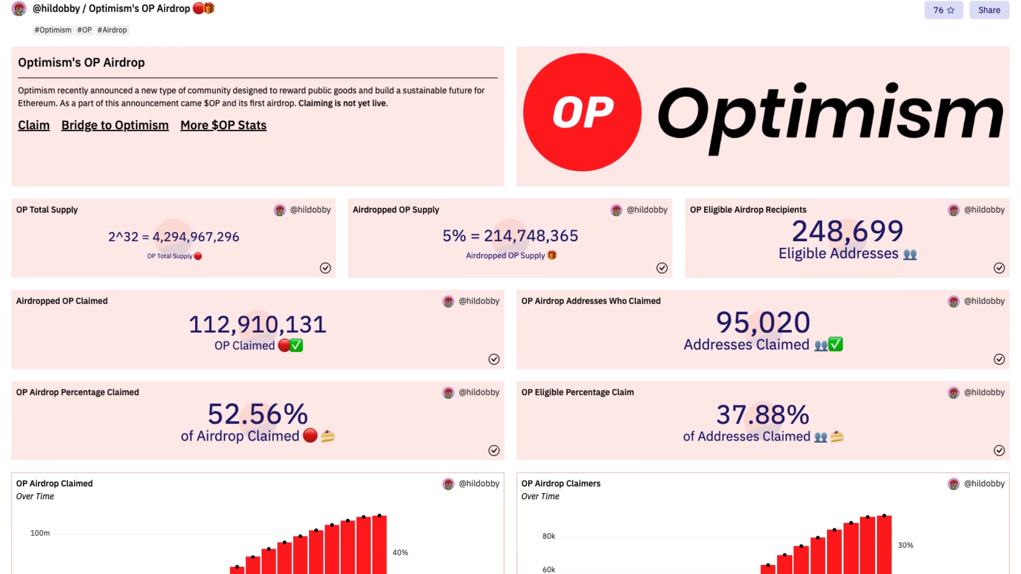
{"action": "scroll", "scroll_direction": "down", "scroll_amount": 3}
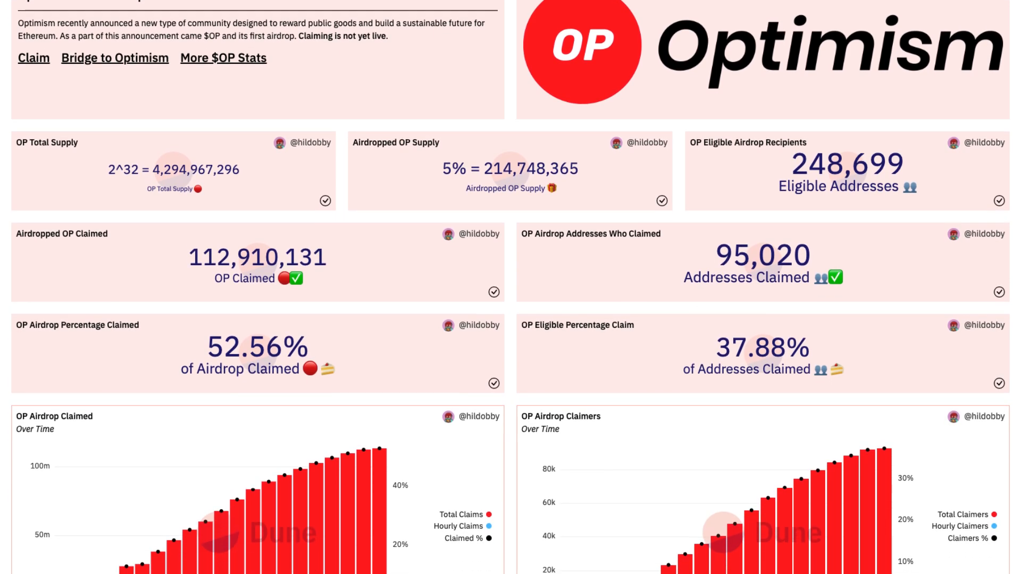
{"action": "scroll", "scroll_direction": "down", "scroll_amount": 3}
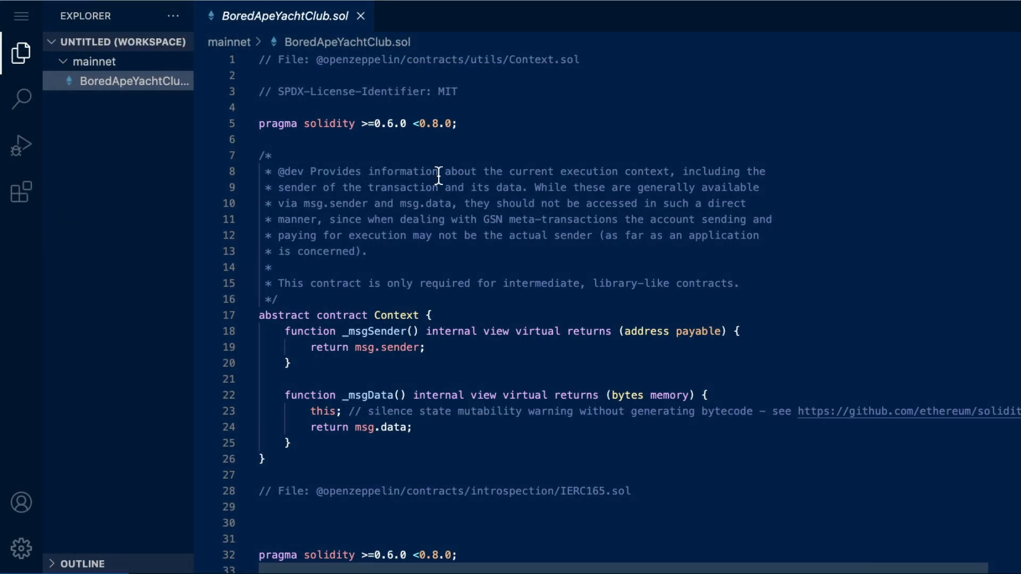
{"action": "scroll", "scroll_direction": "down", "scroll_amount": 3}
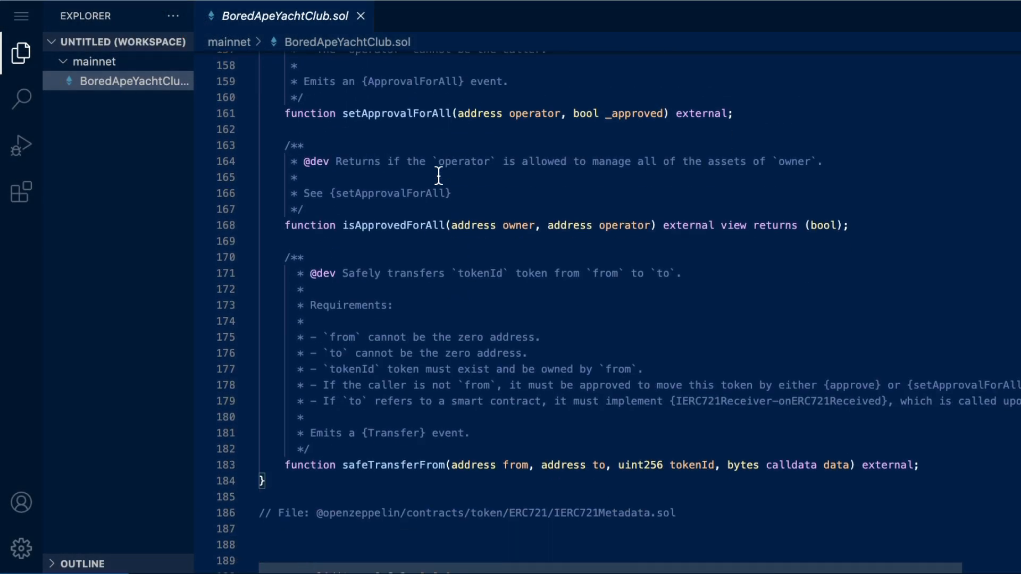
{"action": "scroll", "scroll_direction": "down", "scroll_amount": 3}
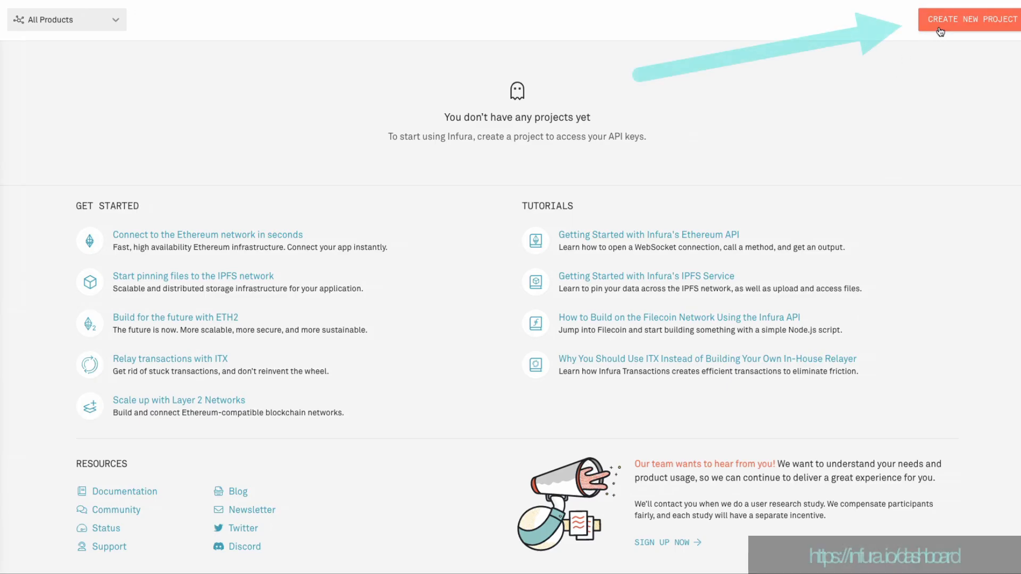
{"action": "left_click", "coordinate": [970, 19]}
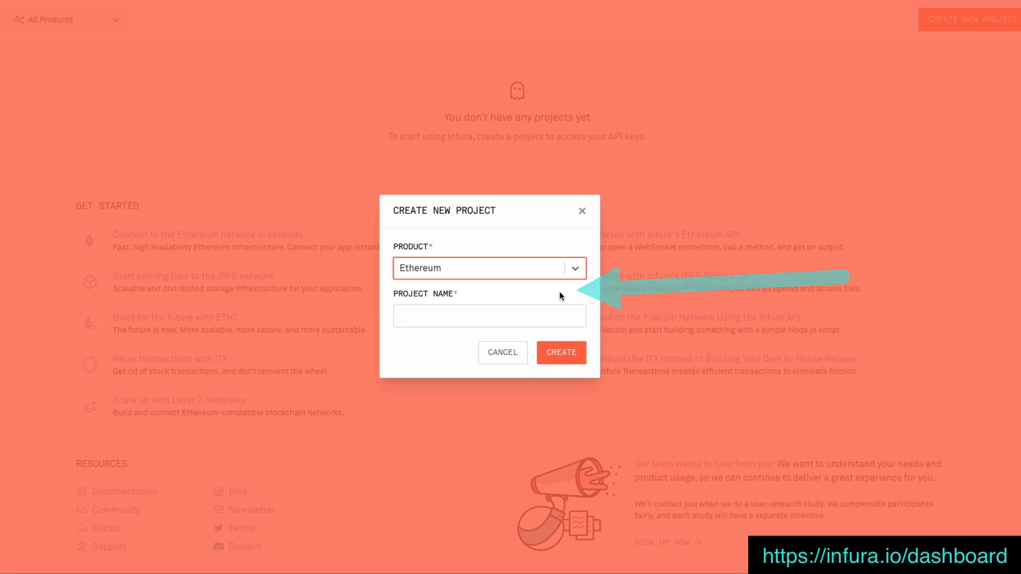
{"action": "left_click", "coordinate": [560, 352]}
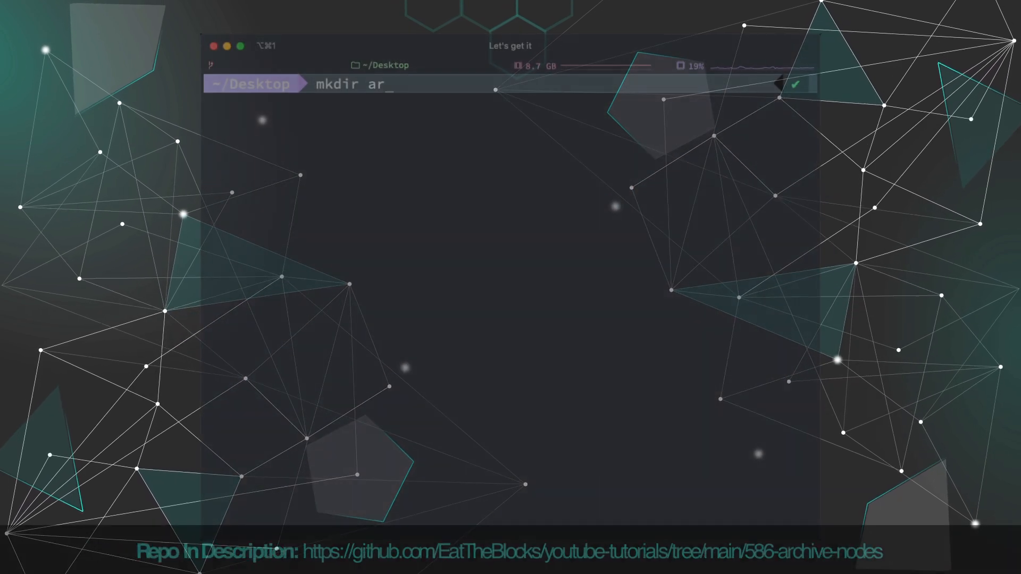
Initialise a Node project in the archive-nodes folder with npm init
{"action": "type", "text": "npm ini"}
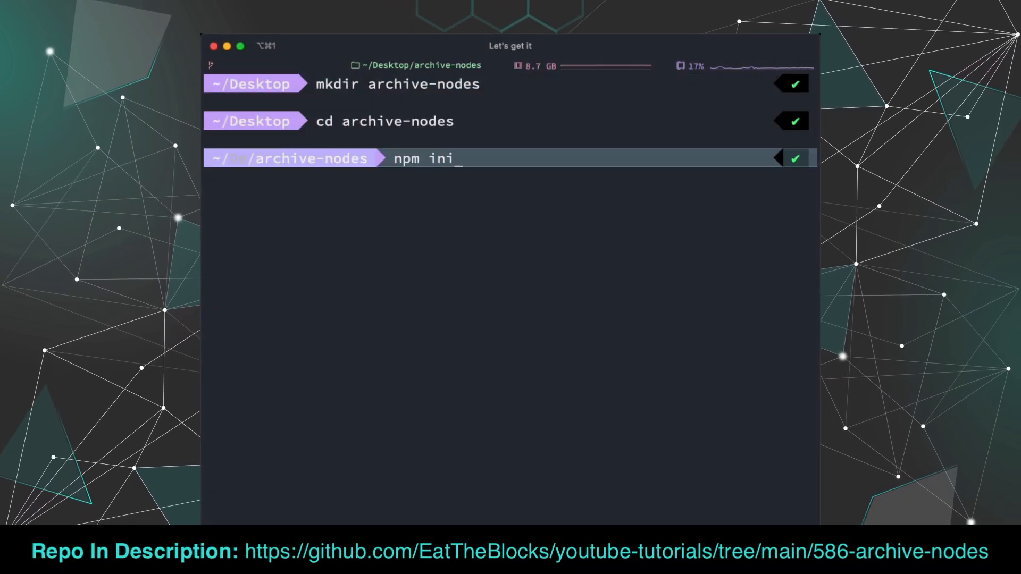
{"action": "key", "text": "Return"}
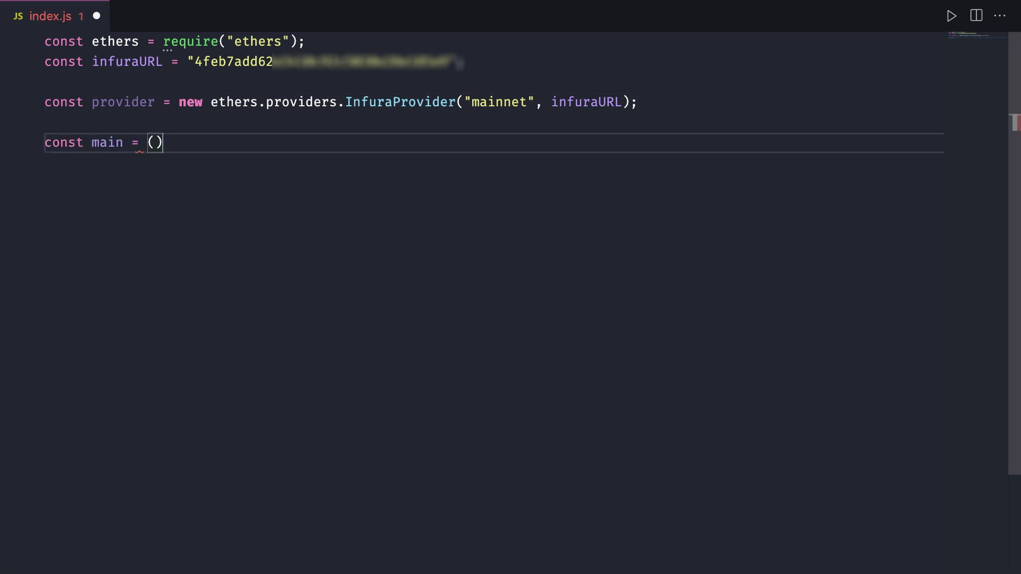
Write an async main with userAddress 0xd8da6bf2…96045 and startBlock 11565019
{"action": "type", "text": "async () => {"}
{"action": "type", "text": "const userAddress = \"\";"}
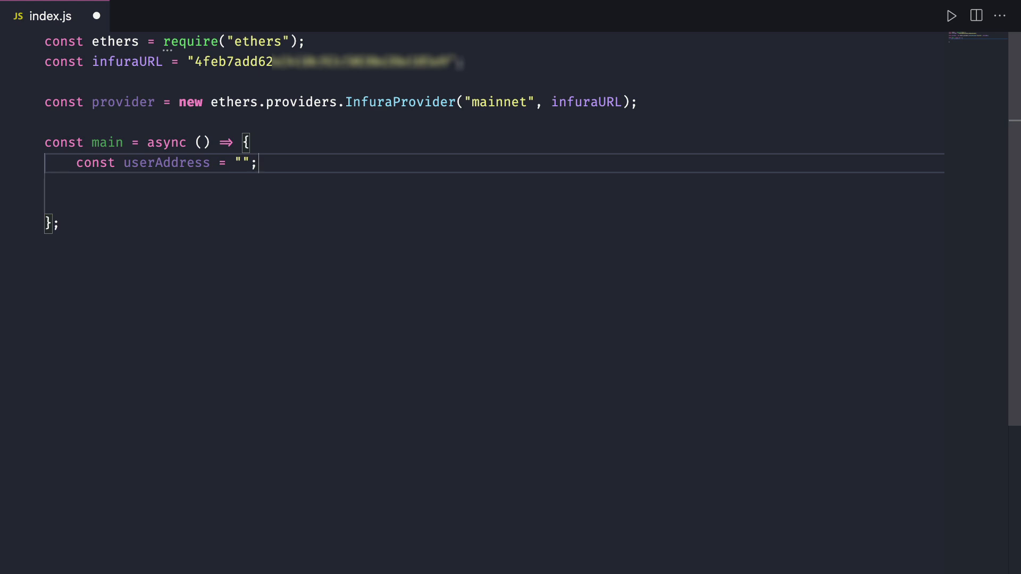
{"action": "type", "text": "0xd8da6bf26964af9d7eed9e03e53415d37aa96045"}
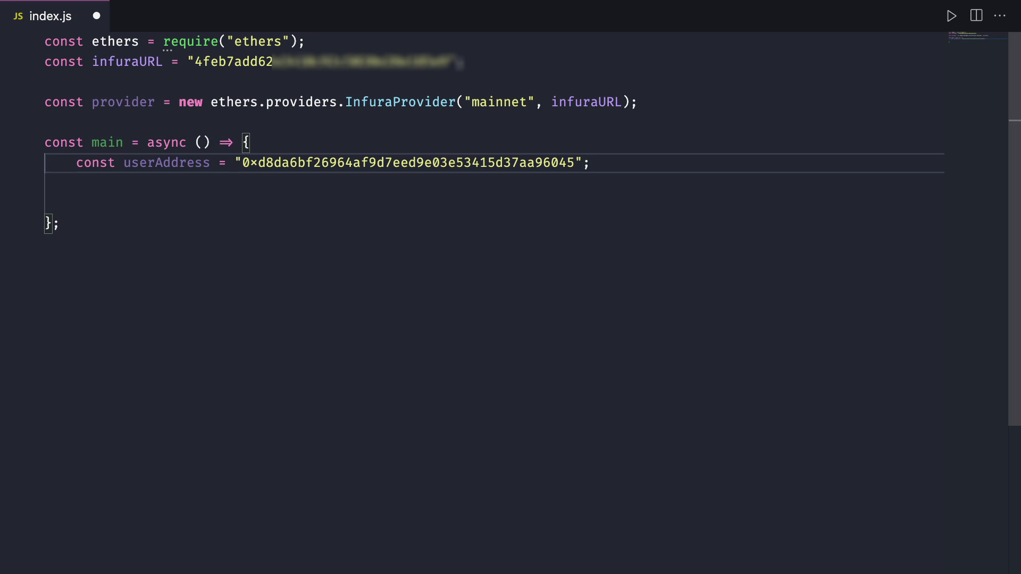
{"action": "type", "text": "const startBlock = 11565019;"}
{"action": "left_click", "coordinate": [494, 203]}
{"action": "type", "text": "const endBlock = 13916165;"}
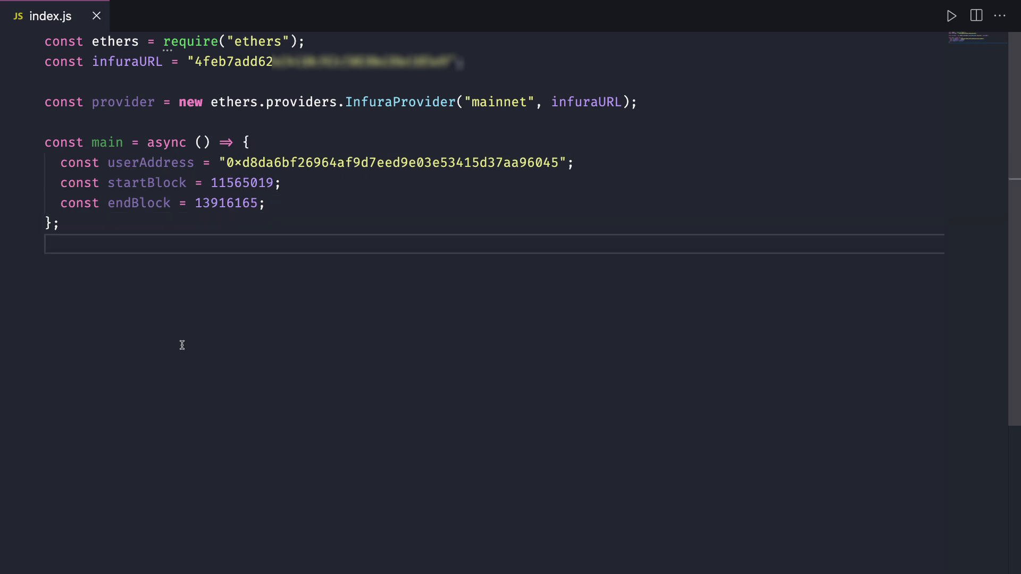
{"action": "type", "text": "// Get current balance"}
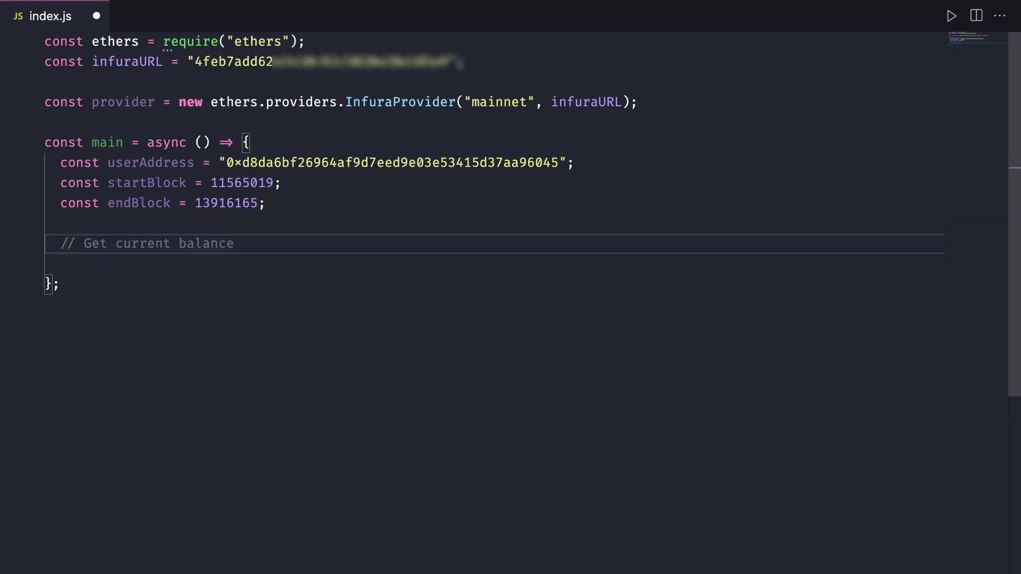
Fetch the current balance with getBalance, format it in ether, log it and run index.js
{"action": "type", "text": "const currentBalance = await provider.getBalance(userAddress);"}
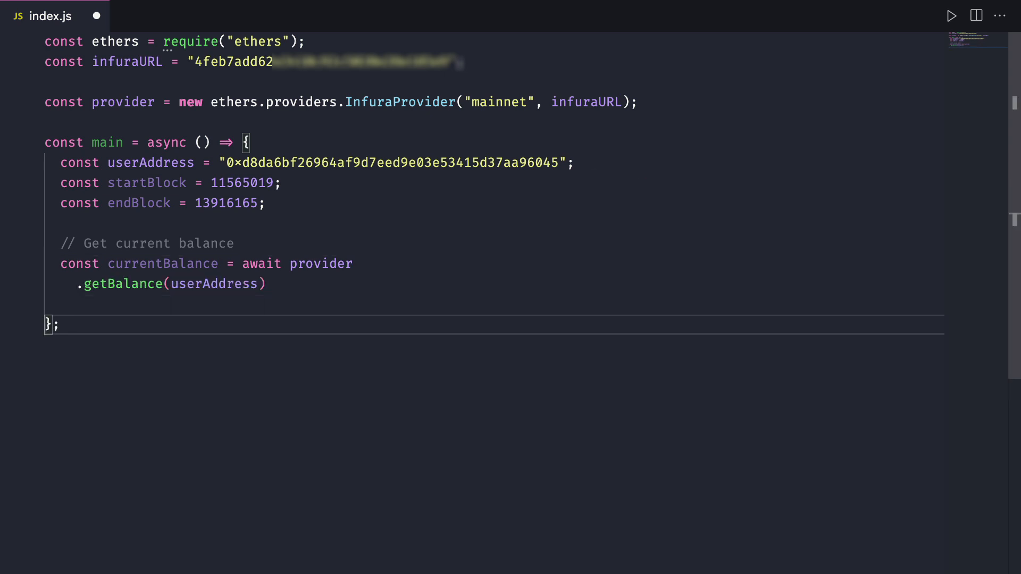
{"action": "type", "text": ".then((bal) => ethers.utils.formatEther(bal));"}
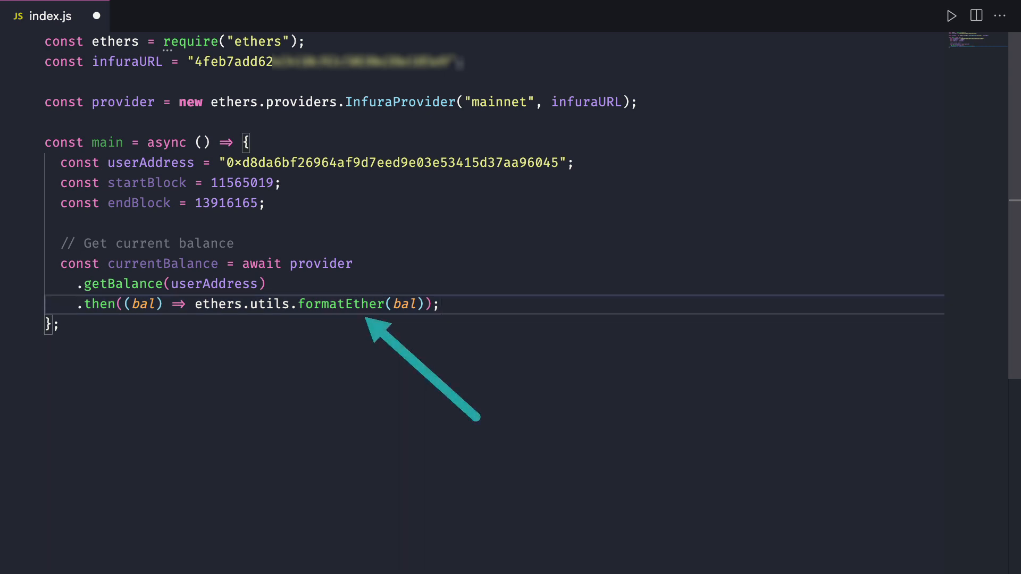
{"action": "type", "text": "console.log(currentBalance);"}
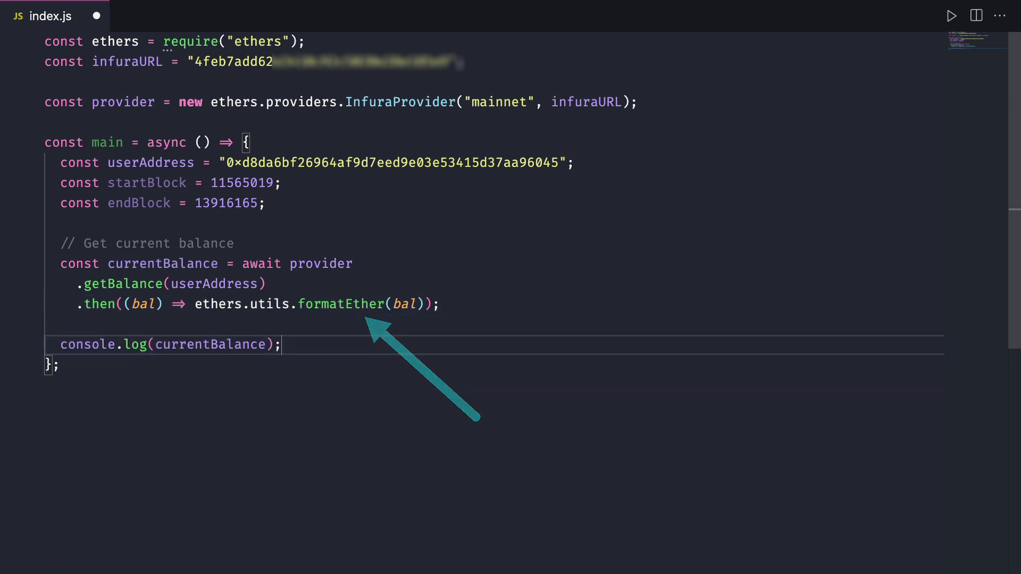
{"action": "left_click", "coordinate": [950, 14]}
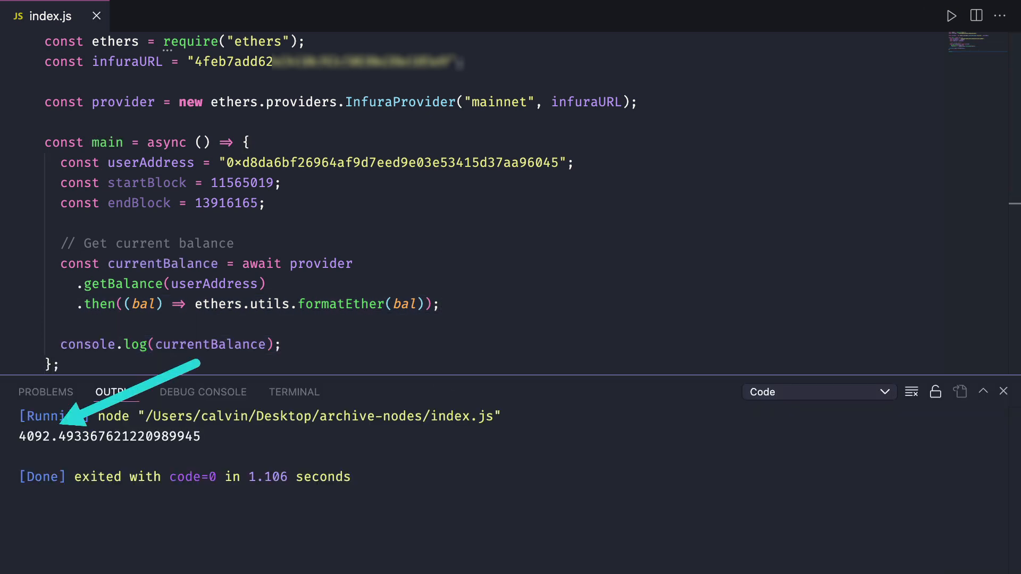
Add the start-of-2021 balance comment and continue the balance and transaction-count code
{"action": "type", "text": "// Get balance from start of 2021"}
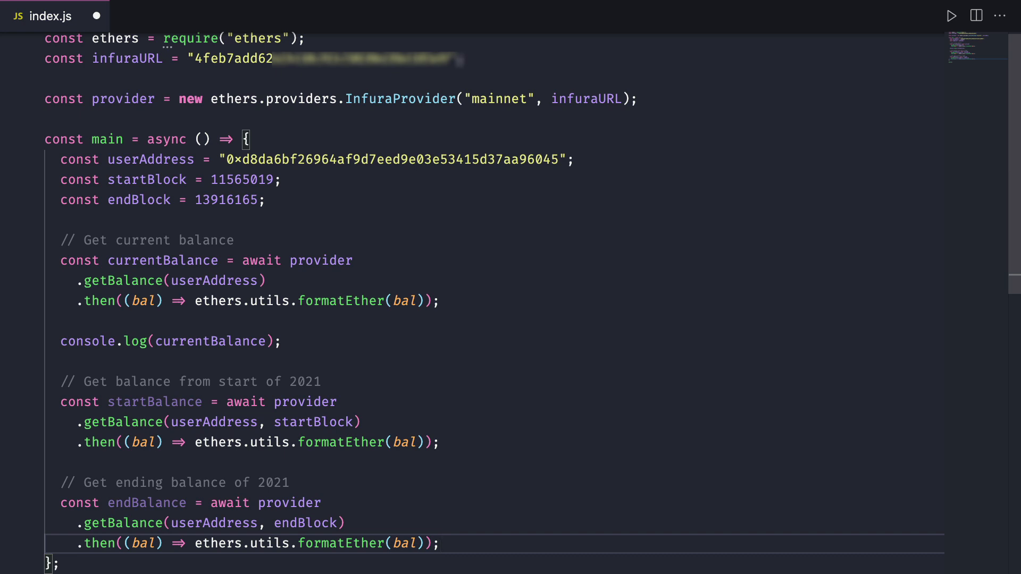
{"action": "scroll", "scroll_direction": "down", "scroll_amount": 3}
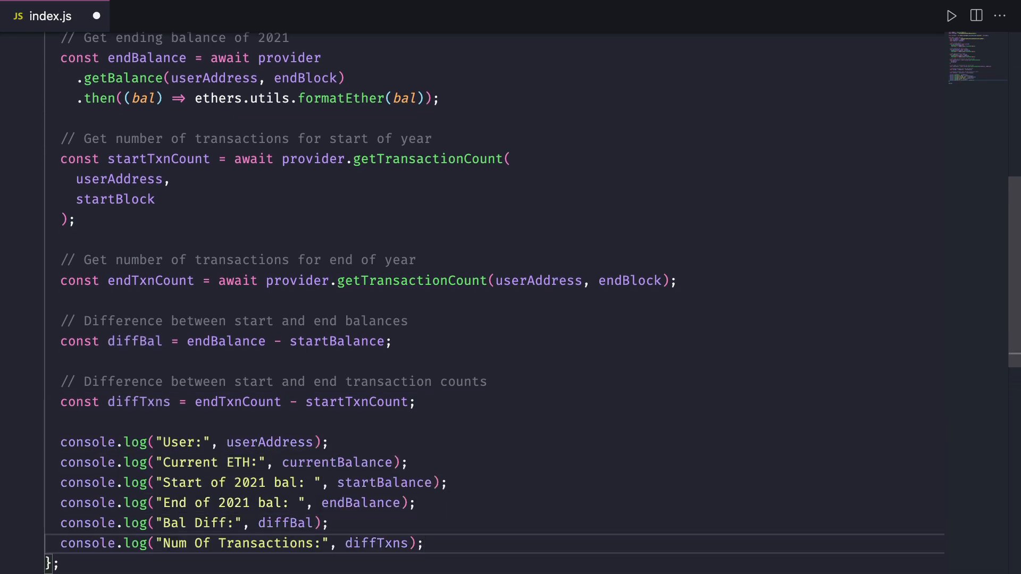
Run the finished script to print the 2021 balances, 5617.73 difference and 36 transactions
{"action": "left_click", "coordinate": [951, 15]}
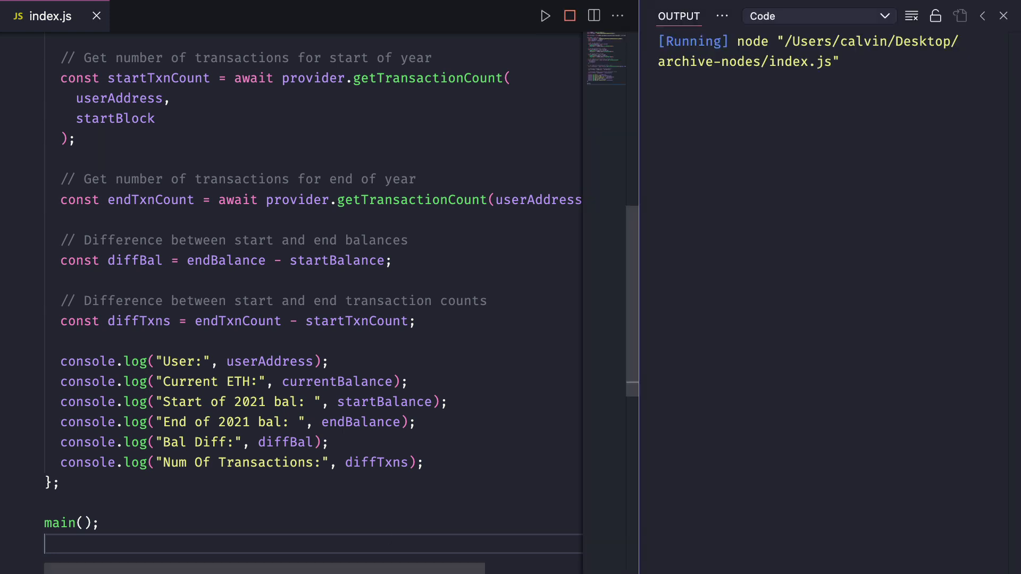
{"action": "left_click", "coordinate": [568, 15]}
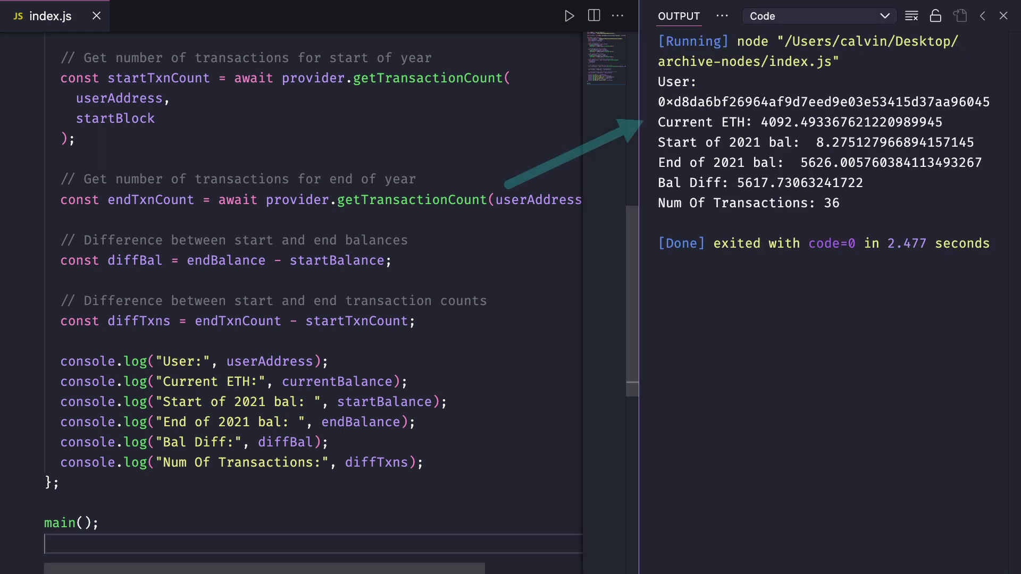